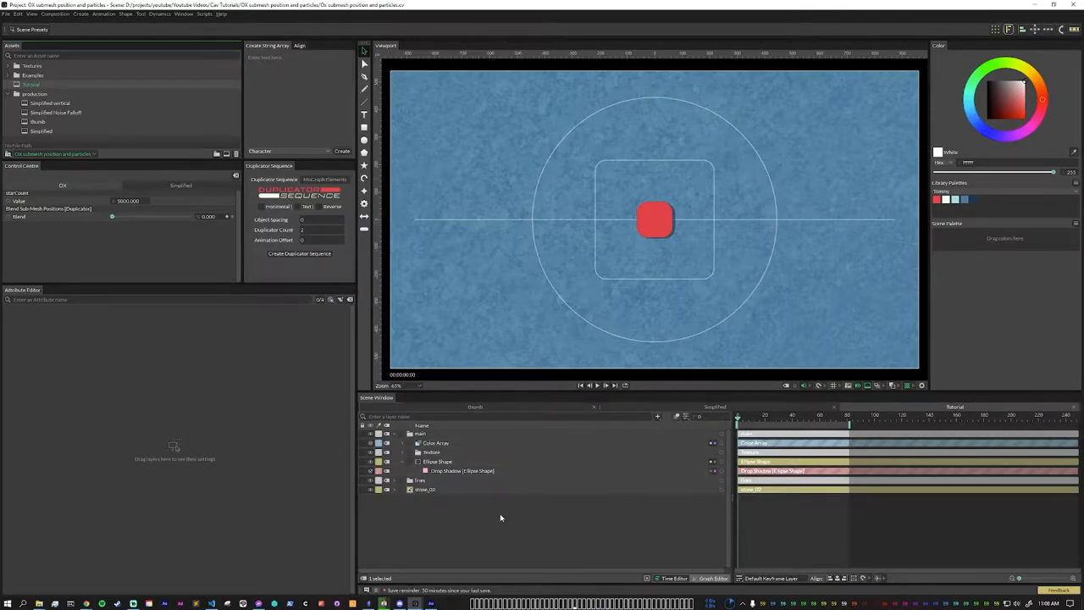
# - Duplicate the red rounded square into a row of nine with a red, white, pale blue and navy colour array
pyautogui.click(439, 461)
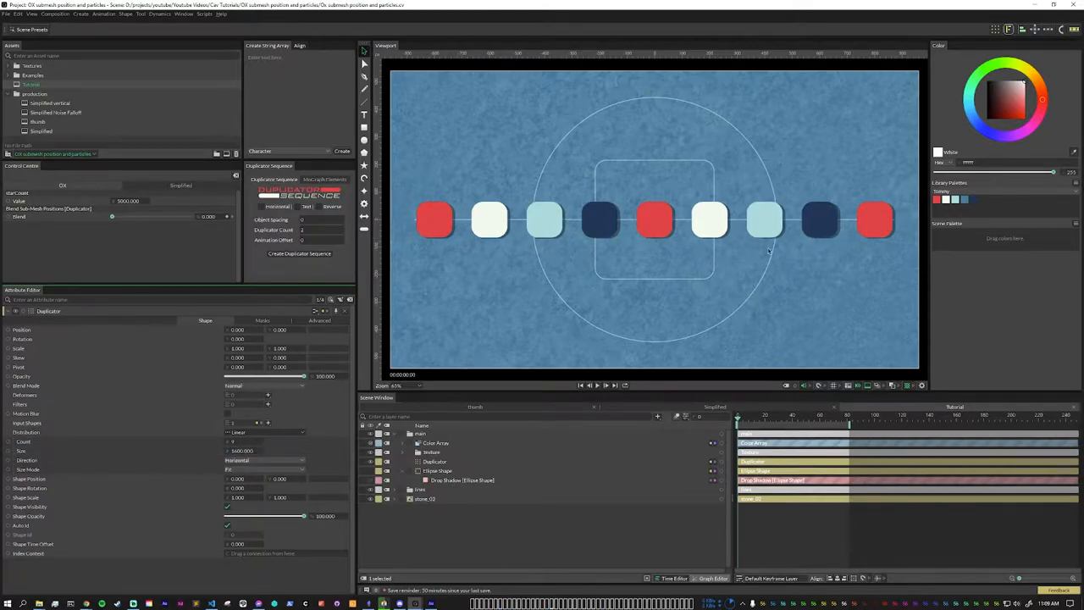
pyautogui.moveTo(785, 288)
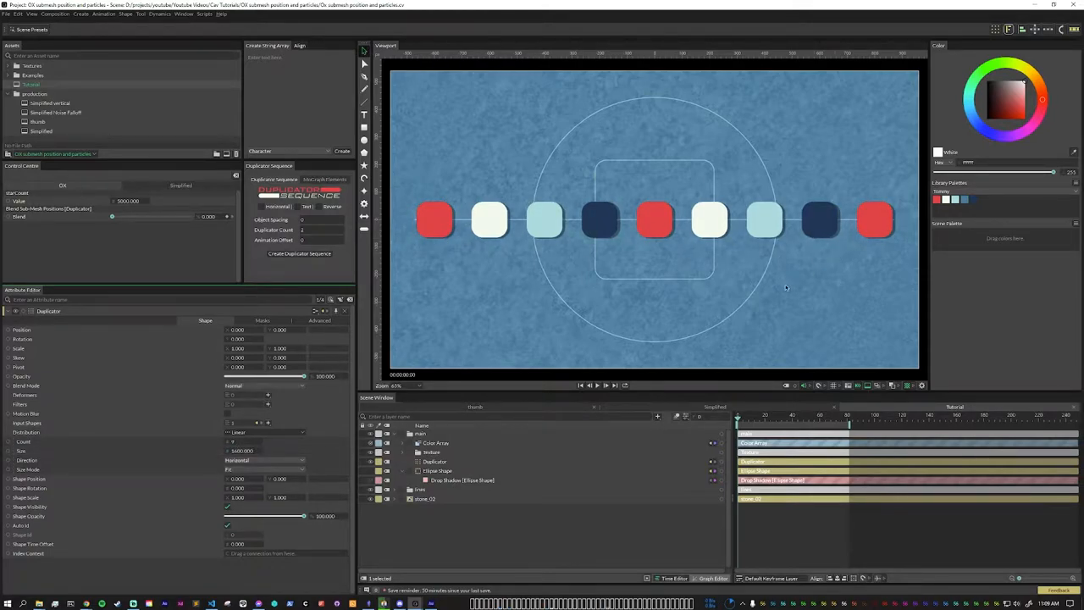
# - Switch the Duplicator's distribution to a circle so the nine squares form a ring
pyautogui.click(433, 461)
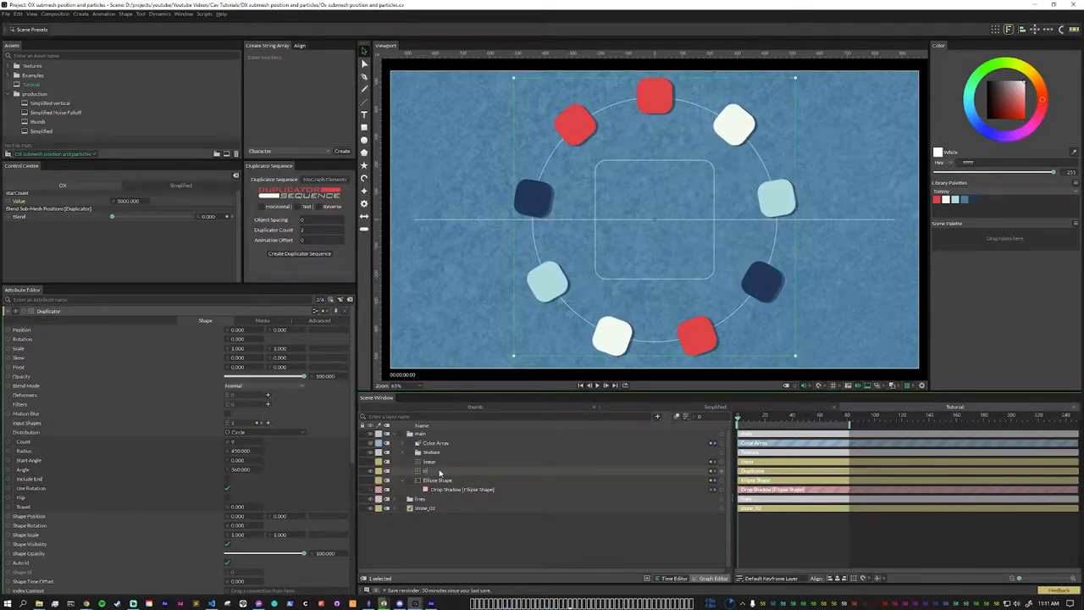
pyautogui.click(432, 461)
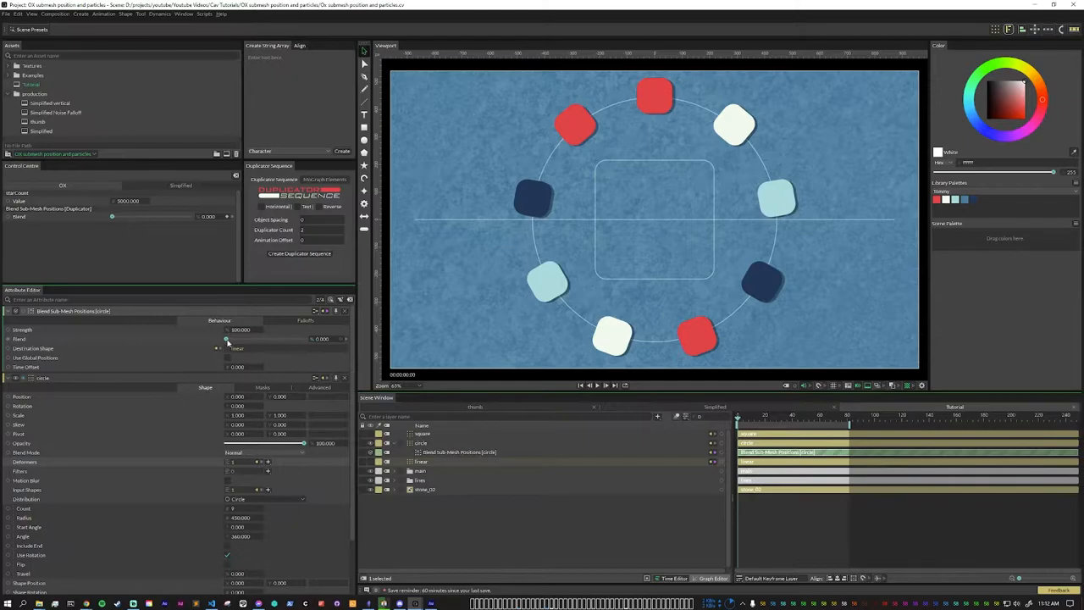
# - Preview the Blend Sub-Mesh Positions amount partway out of the ring, then return it to zero
pyautogui.moveTo(227, 339); pyautogui.dragTo(285, 338)
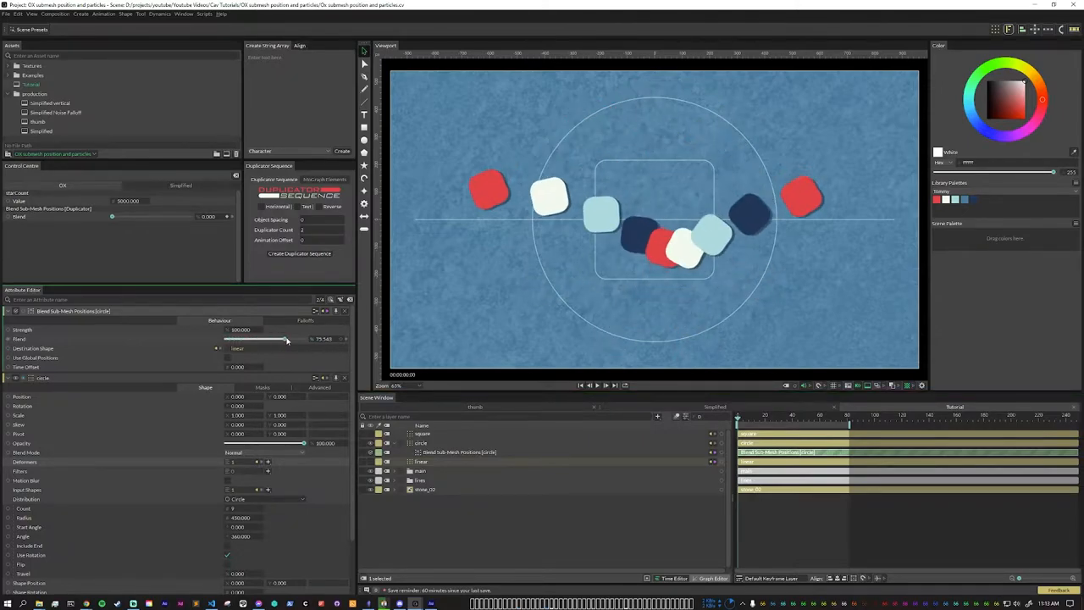
pyautogui.moveTo(286, 339); pyautogui.dragTo(223, 339)
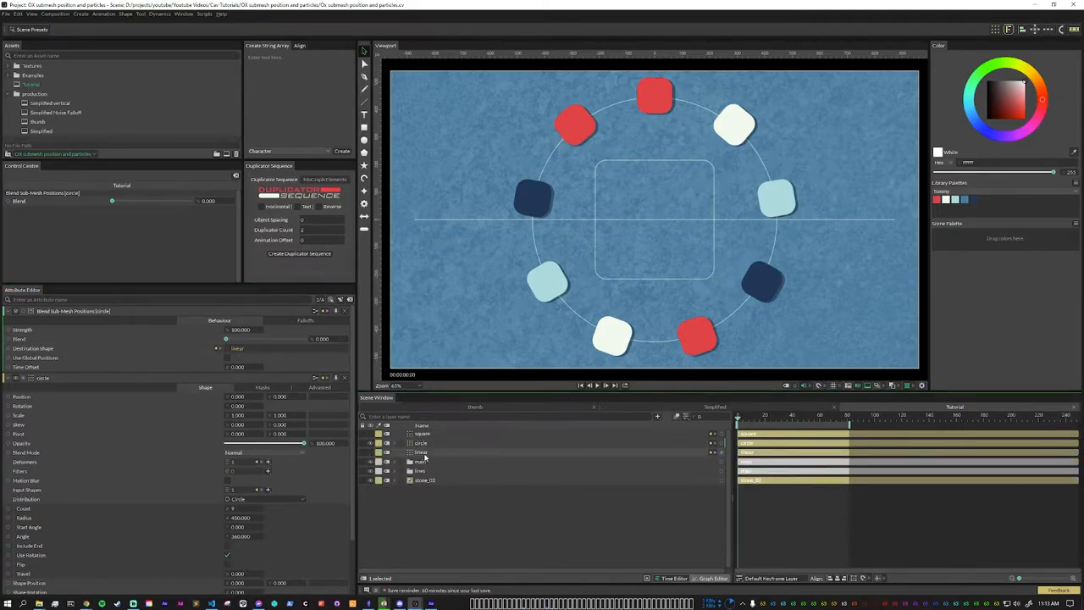
pyautogui.moveTo(398, 451)
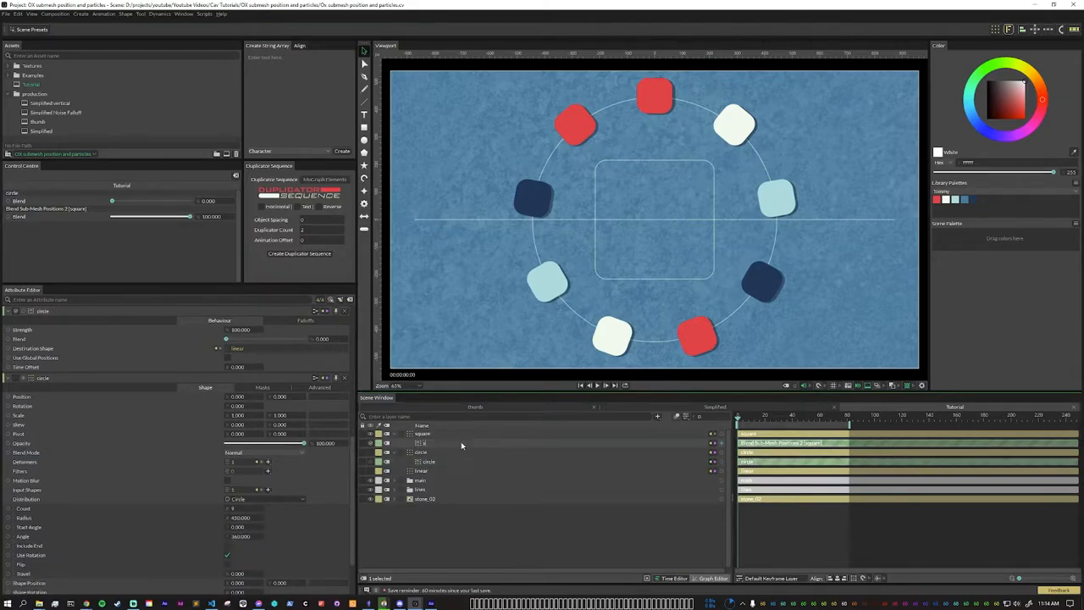
# - Add a second Blend Sub-Mesh Positions behaviour and expose its Blend in the Control Centre
pyautogui.click(424, 442)
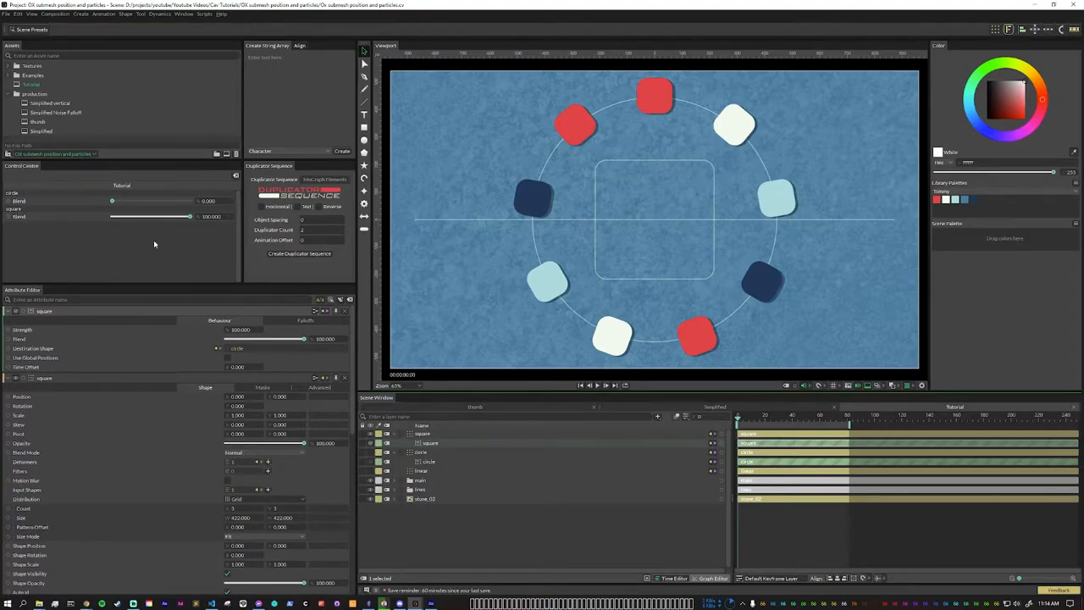
# - Mix the circle and square blend sliders to morph the squares through grid, line and circle layouts
pyautogui.moveTo(178, 217); pyautogui.dragTo(178, 216)
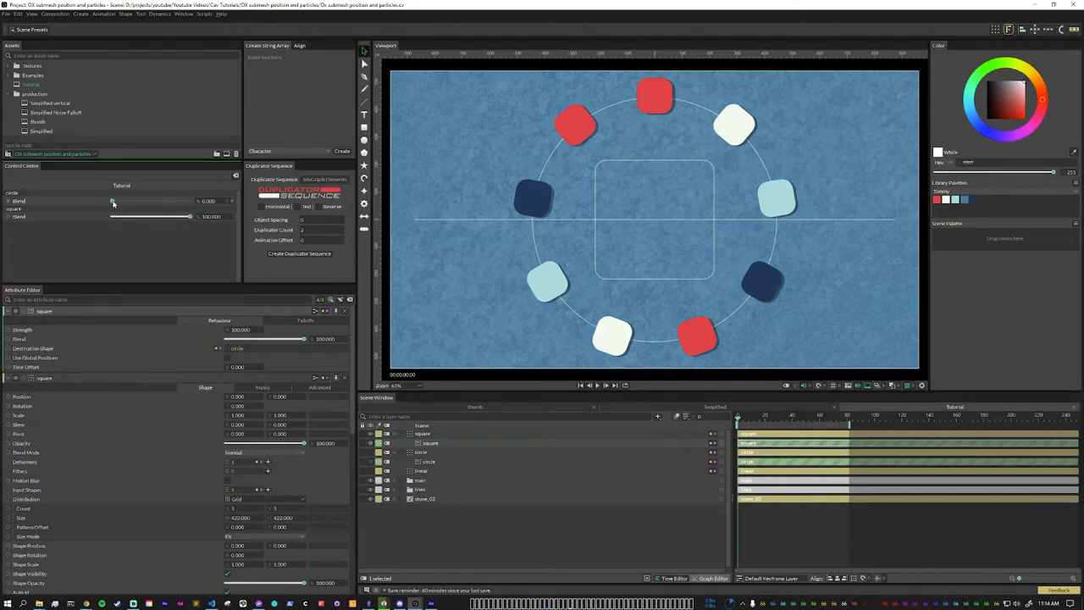
pyautogui.moveTo(112, 200); pyautogui.dragTo(156, 200)
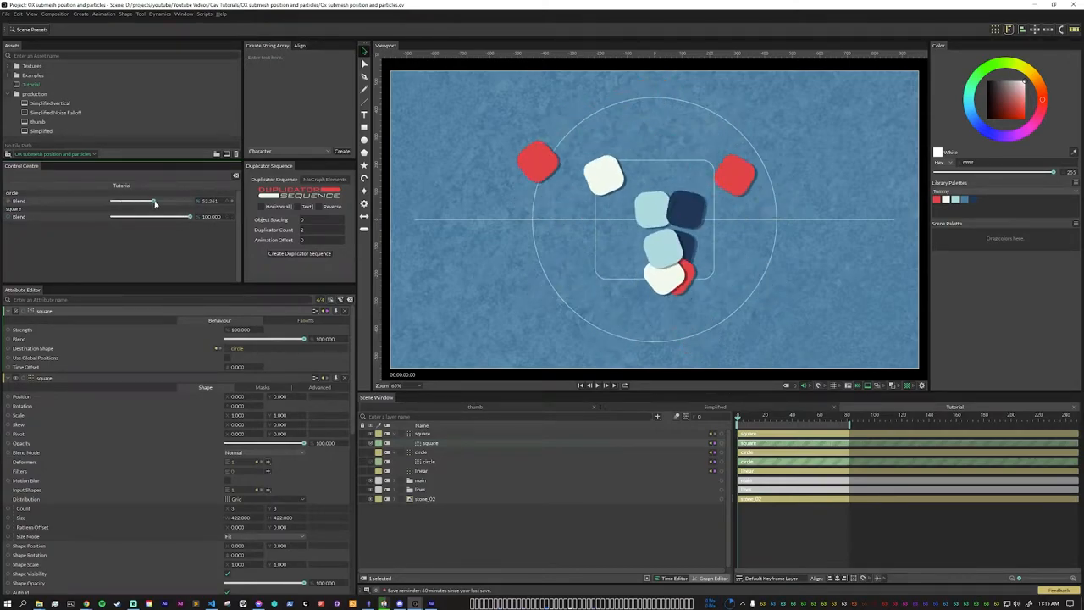
pyautogui.moveTo(155, 200); pyautogui.dragTo(197, 200)
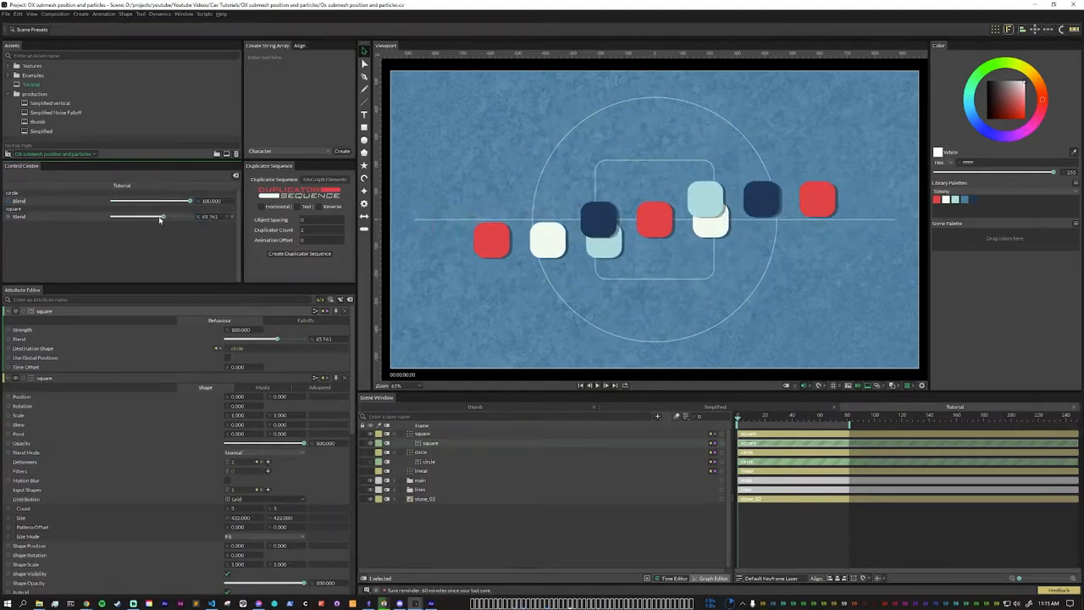
pyautogui.moveTo(165, 216); pyautogui.dragTo(119, 217)
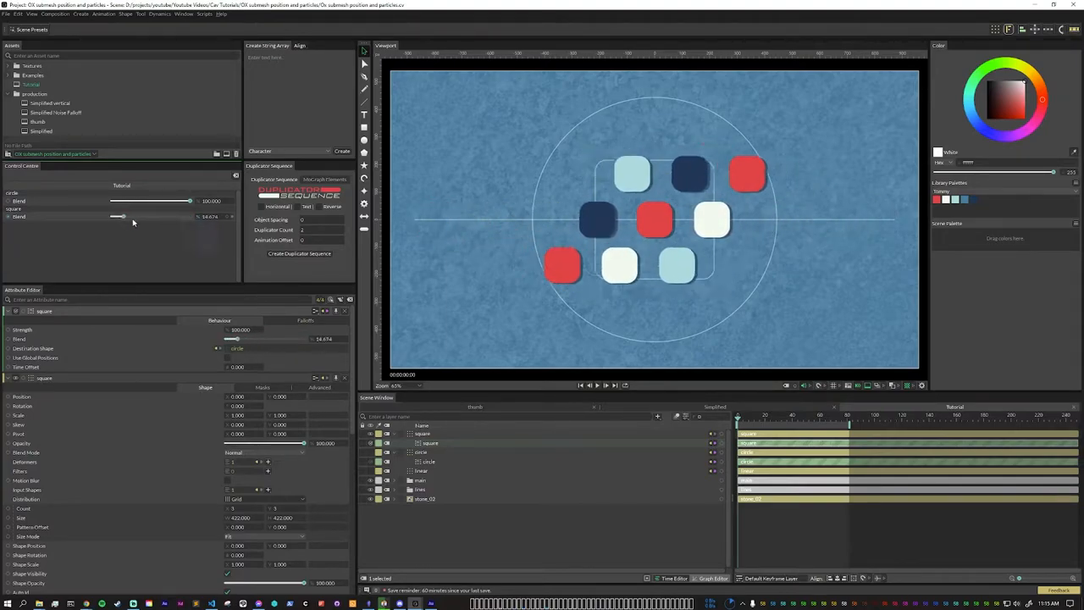
pyautogui.moveTo(119, 216); pyautogui.dragTo(121, 216)
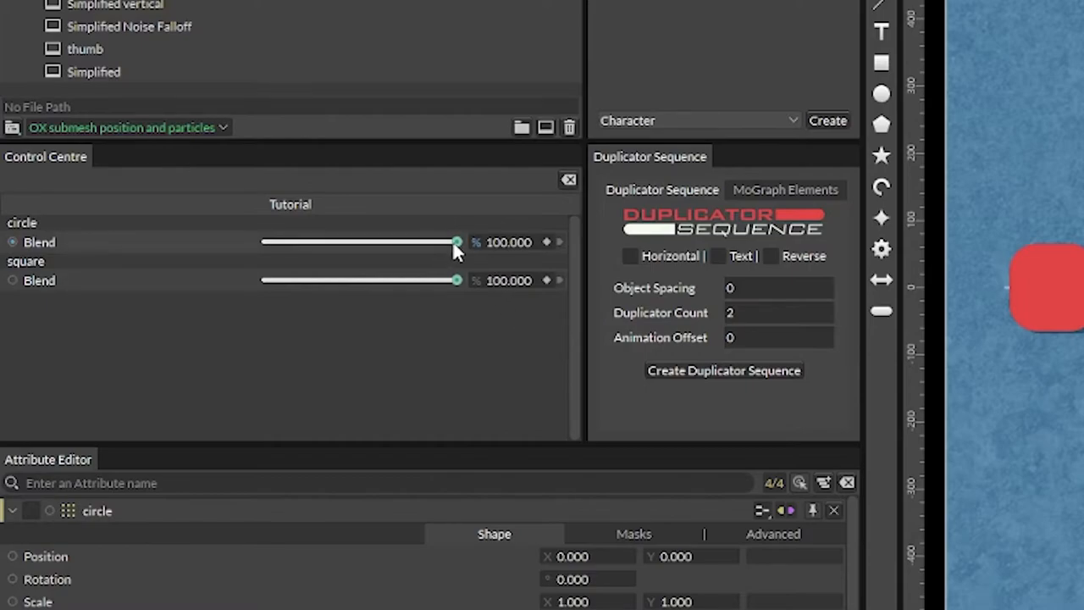
# - Set the circle blend to full and keyframe it so the squares animate into a straight row
pyautogui.moveTo(457, 241); pyautogui.dragTo(320, 240)
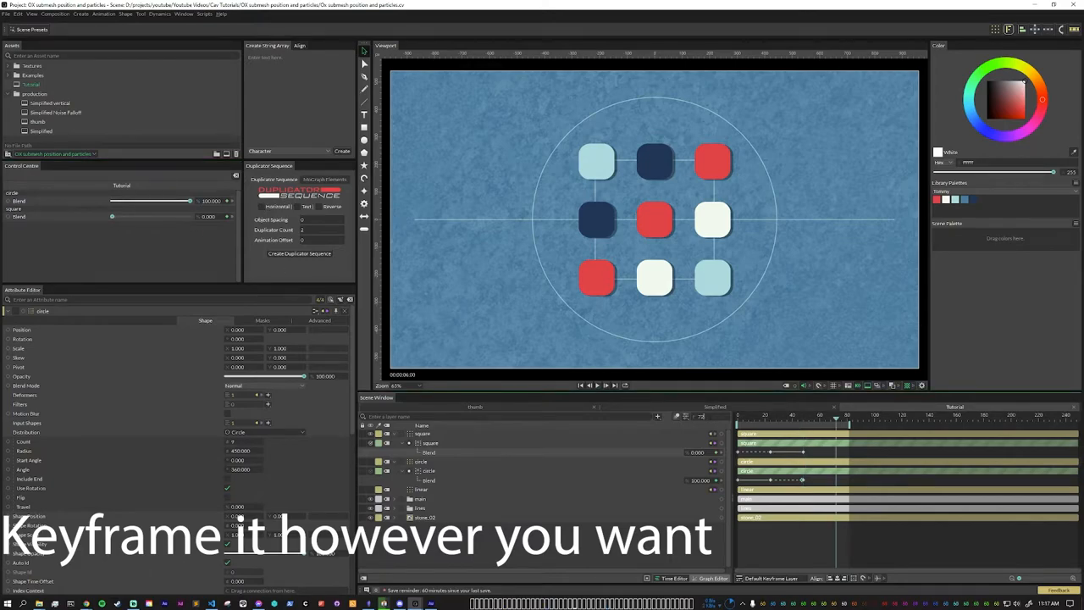
pyautogui.click(597, 385)
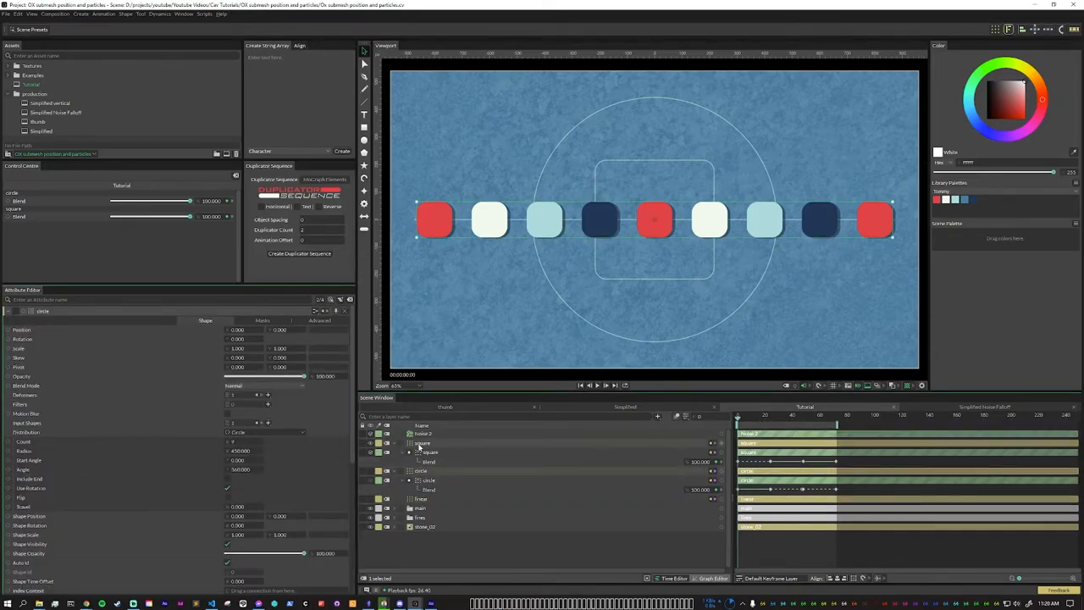
# - Select the Noise deformer's Falloff and choose its falloff shape
pyautogui.click(422, 444)
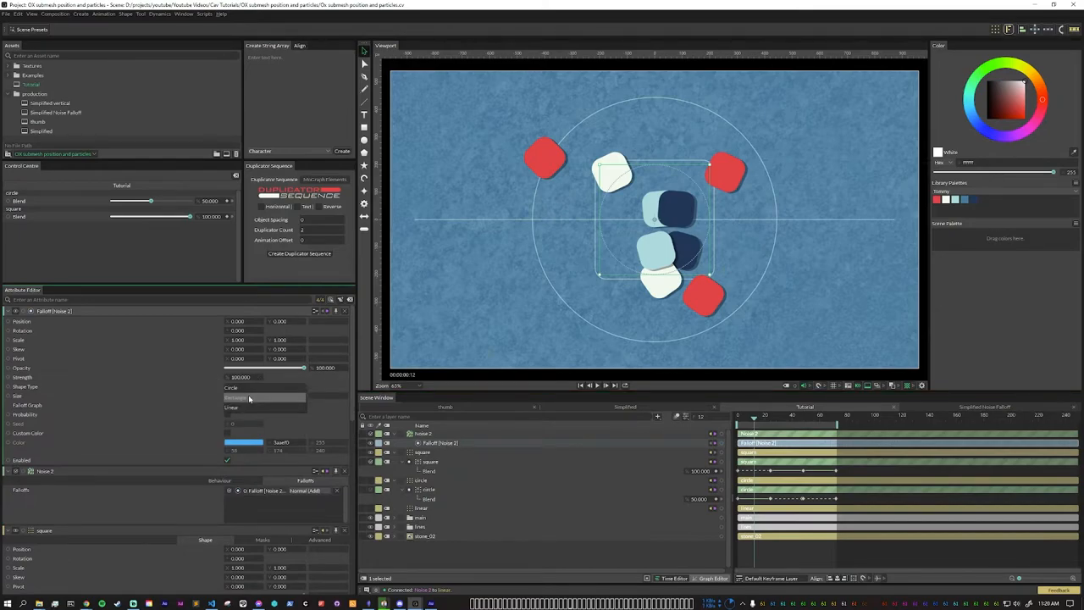
pyautogui.click(262, 386)
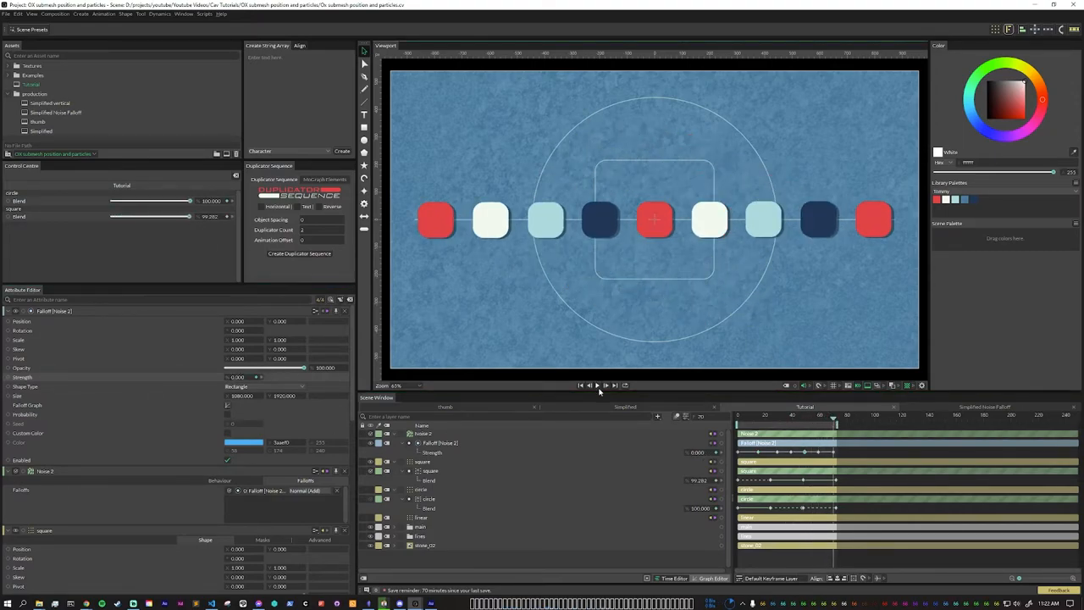
# - Play the animation to check the rectangular falloff scatter, then stop playback
pyautogui.click(596, 386)
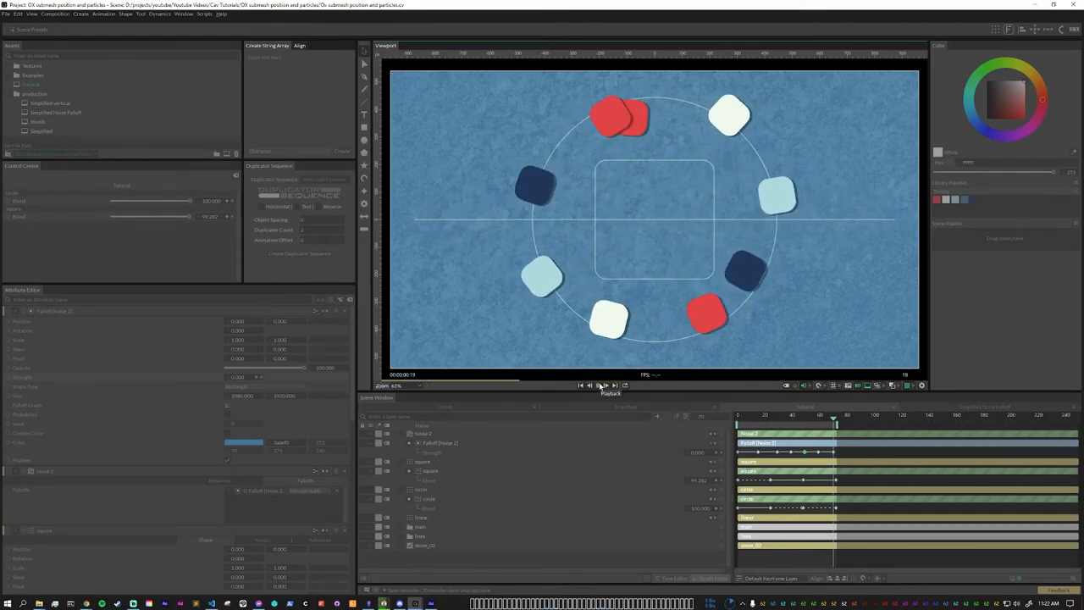
pyautogui.click(596, 386)
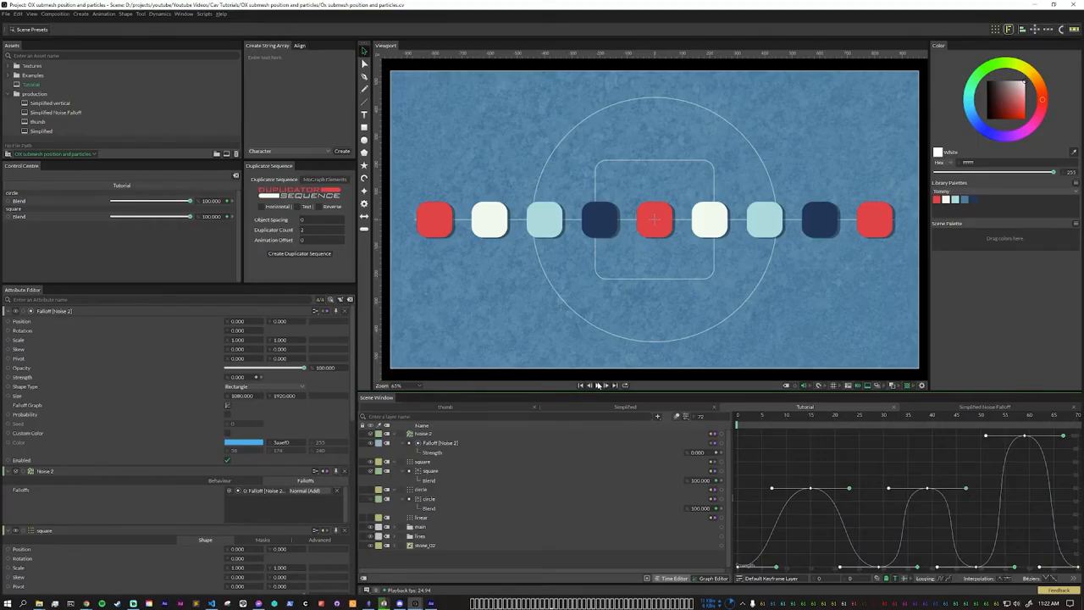
# - Show the Graph Editor with the eased blend keyframe curves
pyautogui.click(596, 386)
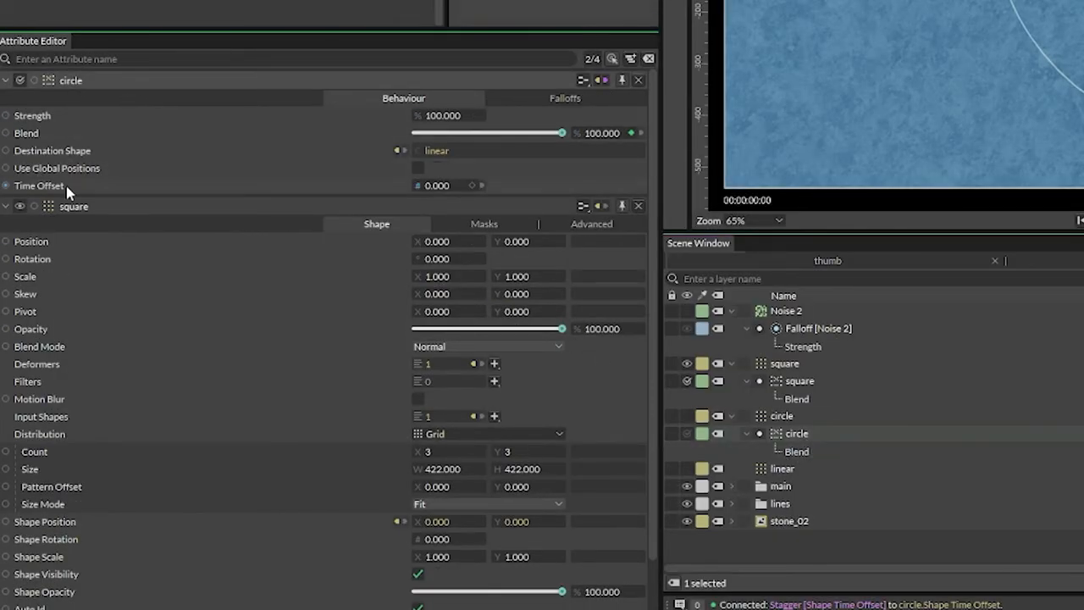
# - Add a Stagger with maximum 5 to the circle blend's Time Offset and play the staggered transition
pyautogui.rightClick(39, 185)
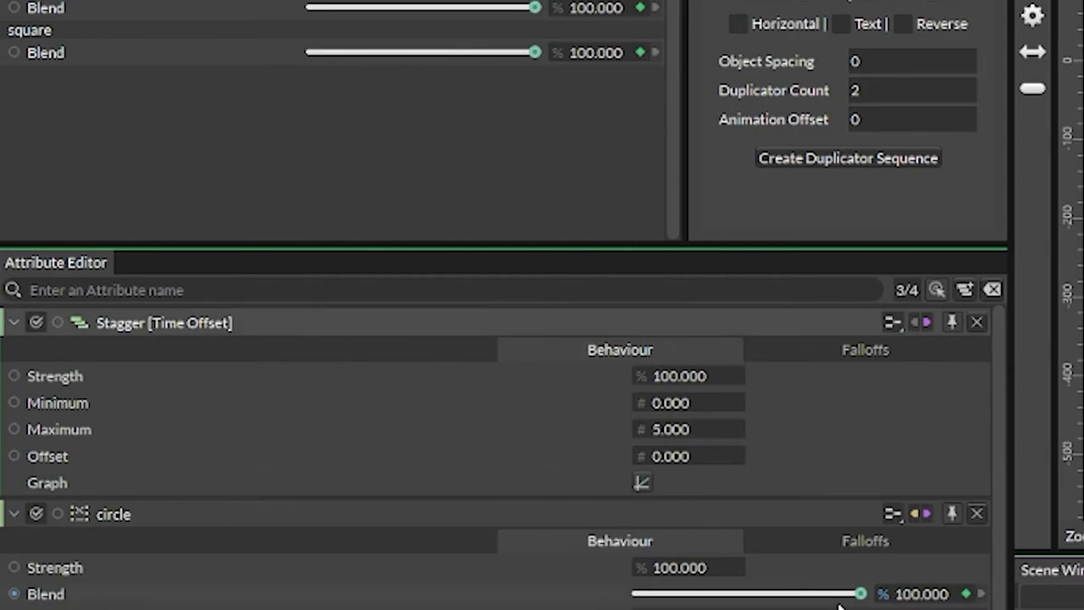
pyautogui.click(688, 403)
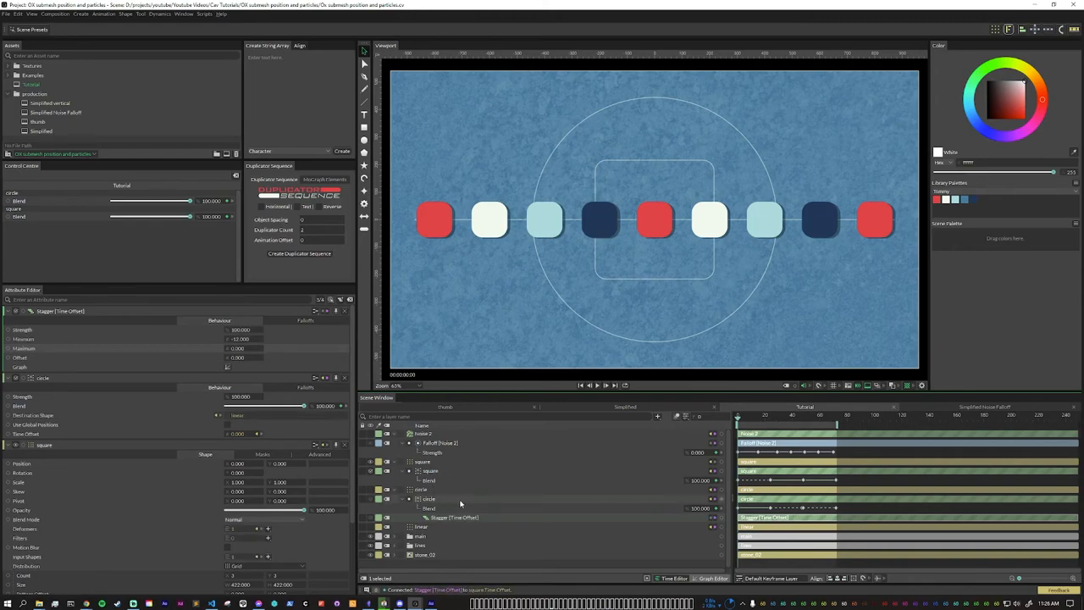
pyautogui.click(748, 420)
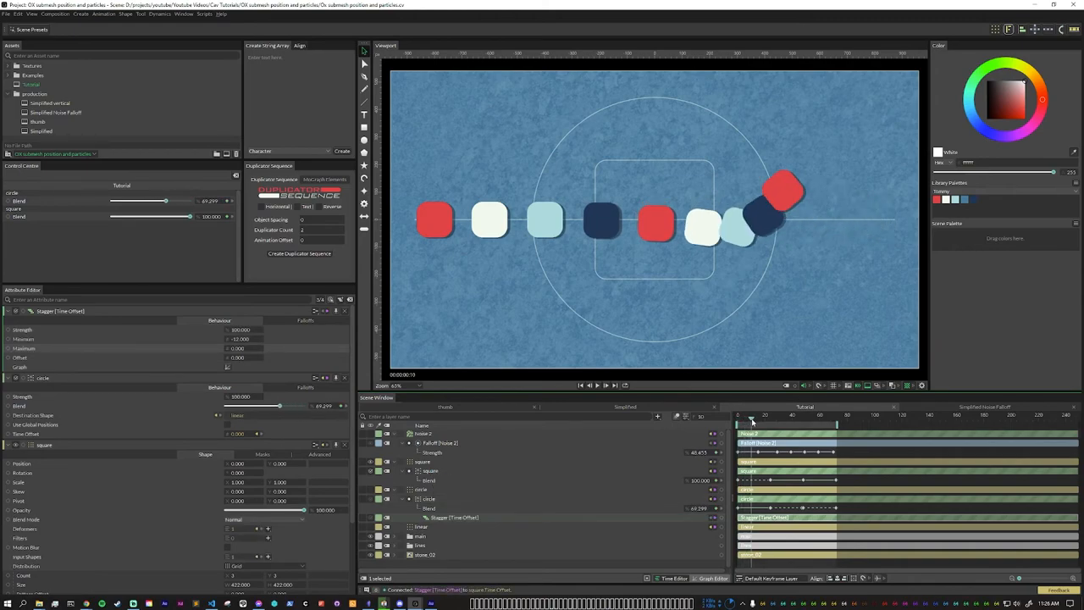